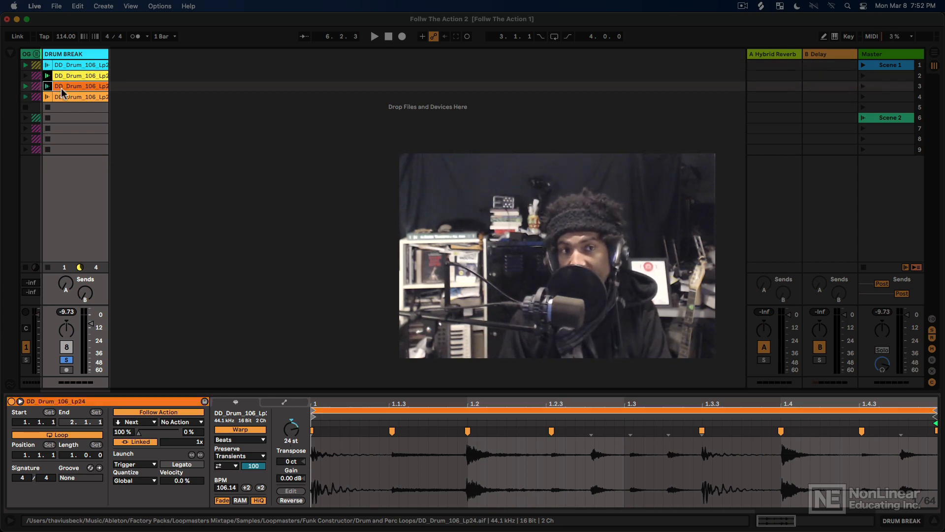
- Loop the cyan clip over 1.1.1–1.1.3 and the yellow clip over 1.1.3–1.2.1
left_click(81, 65)
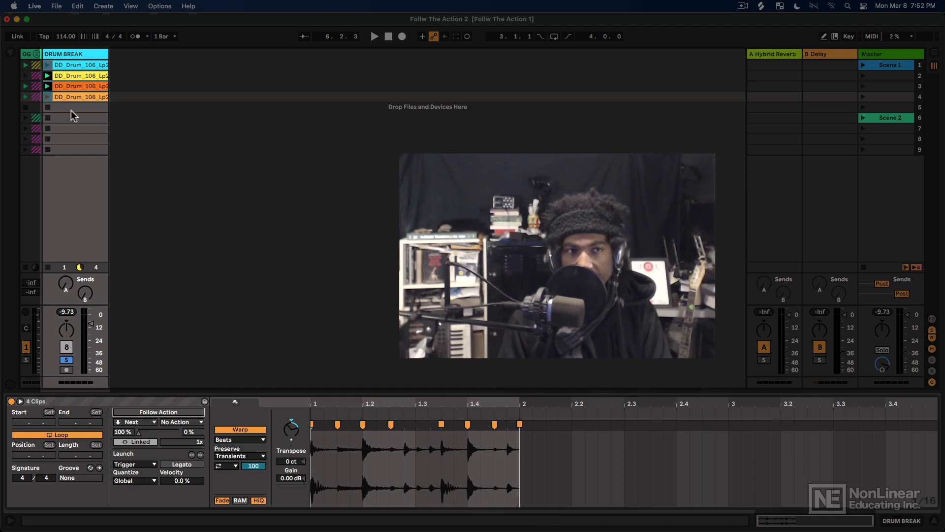
left_click(79, 65)
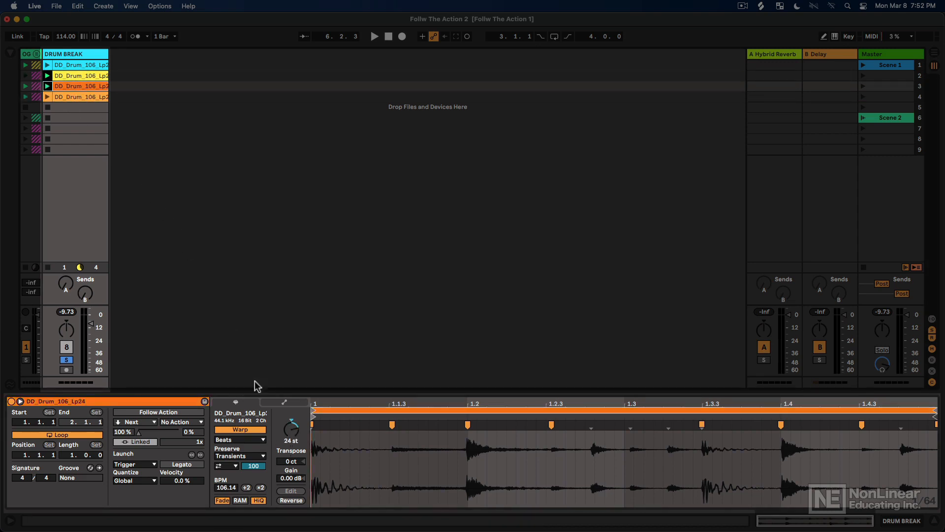
left_click(79, 96)
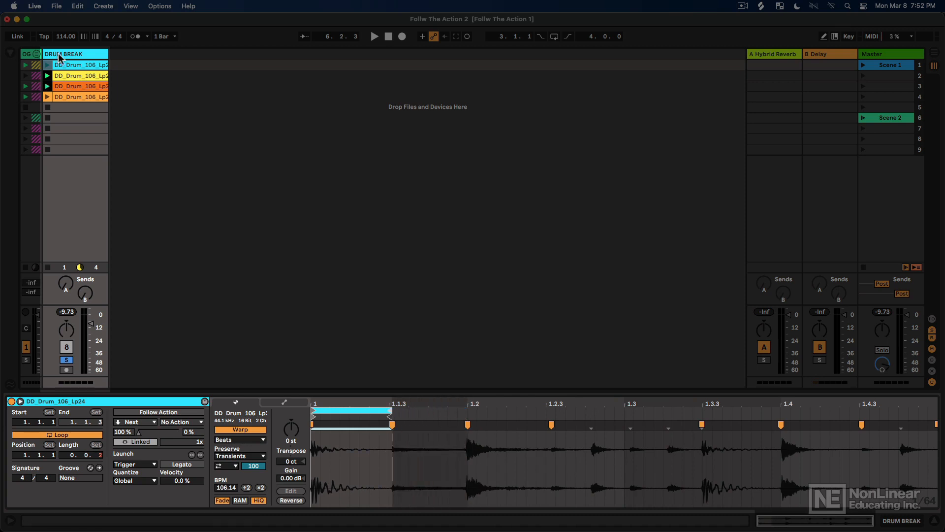
left_click(373, 37)
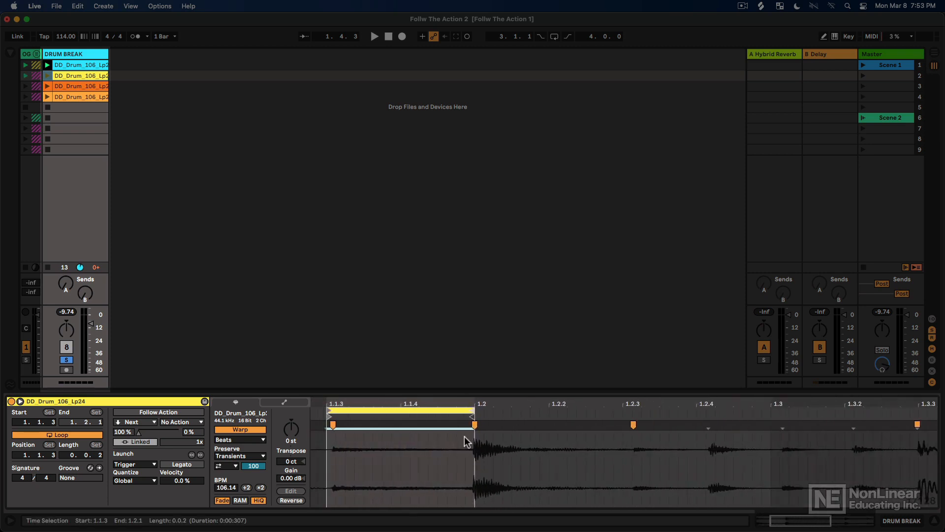
mouse_move(48, 99)
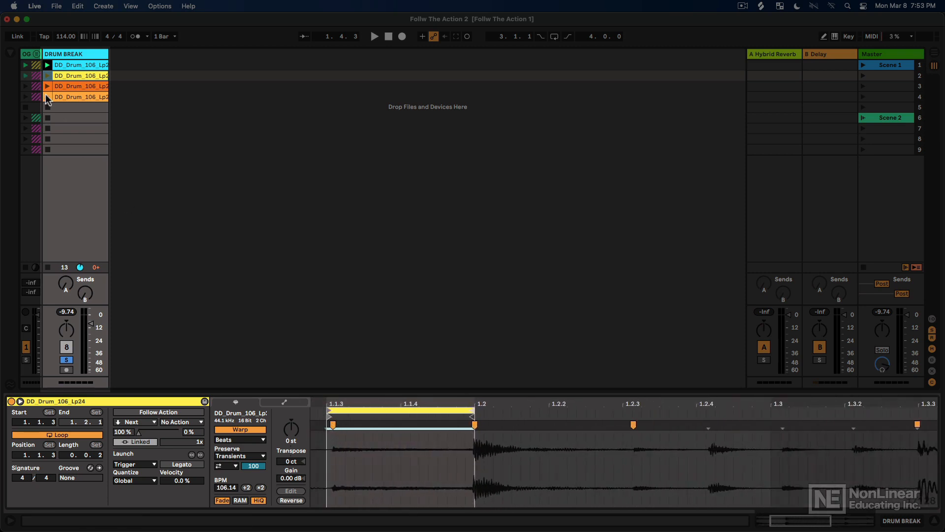
- Shift the yellow clip's loop brace to span 1.4.3–2.1.1
left_click(47, 77)
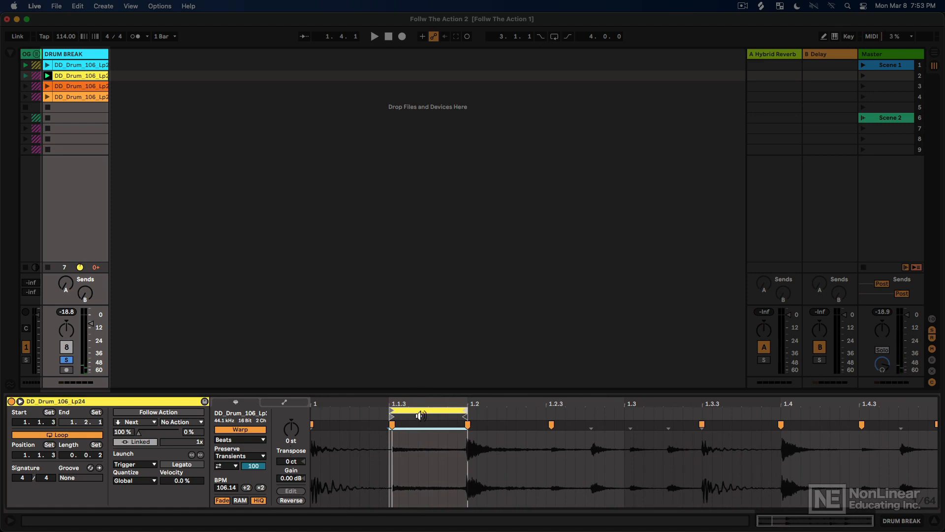
mouse_move(431, 416)
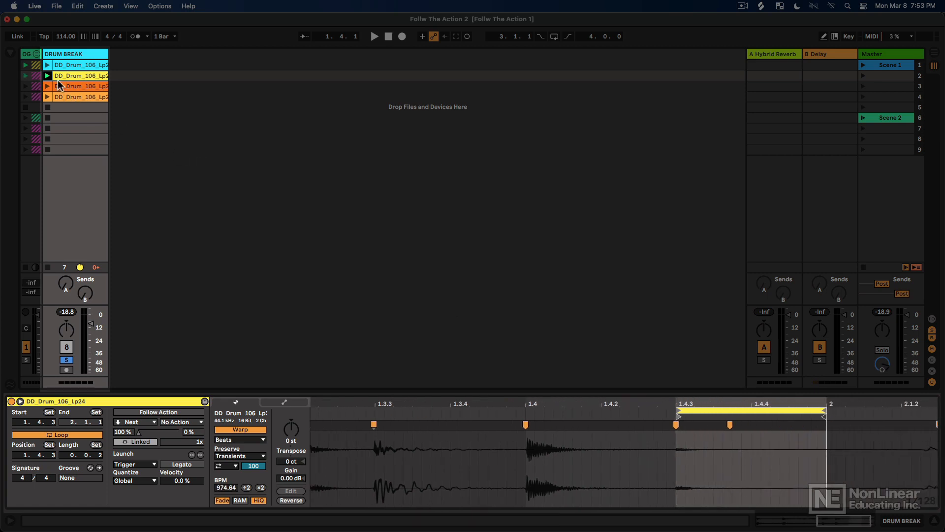
left_click(47, 76)
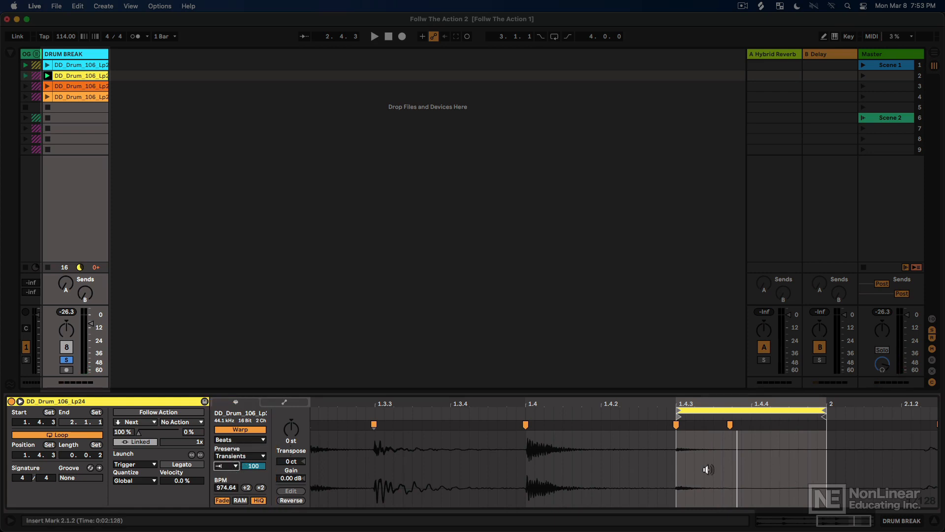
left_click(373, 36)
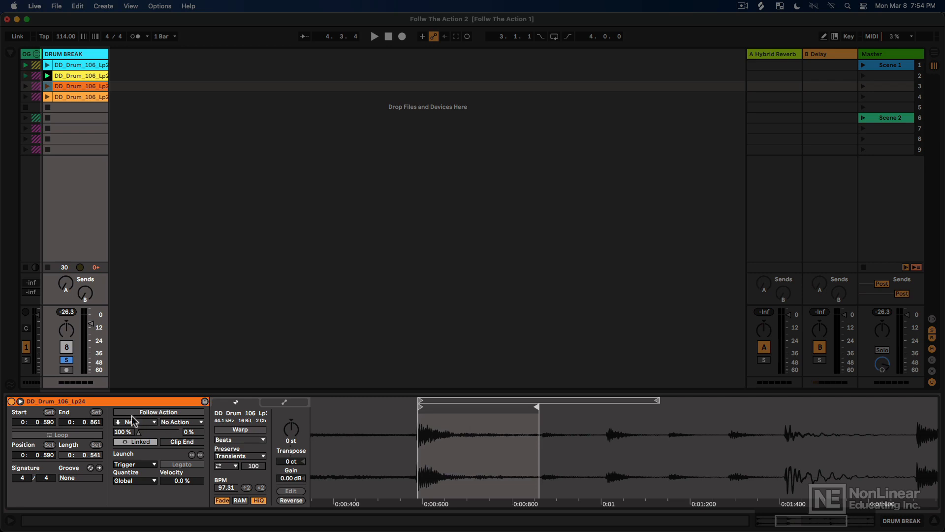
- Unwarp clip 3 to 0.590–0.861, loop clip 4 over 1.1.3–1.2.1, and launch clip 1
left_click(136, 421)
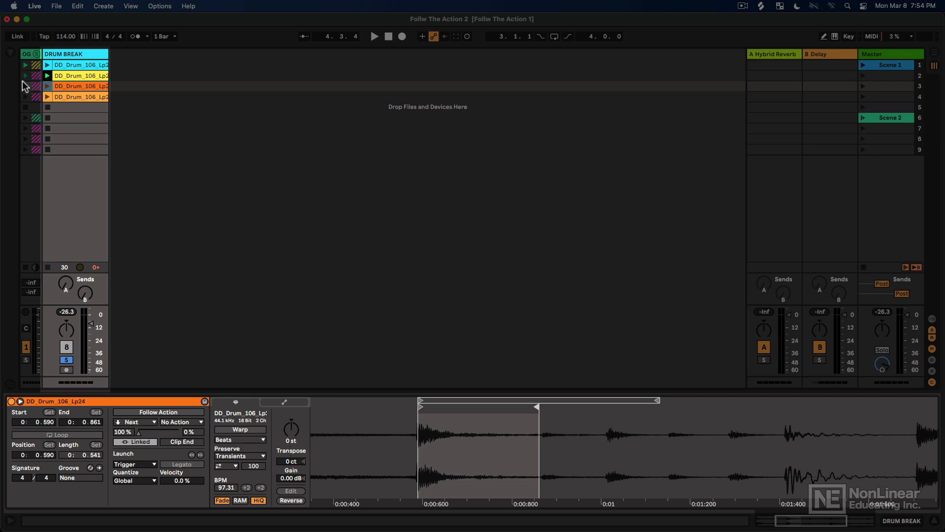
left_click(48, 85)
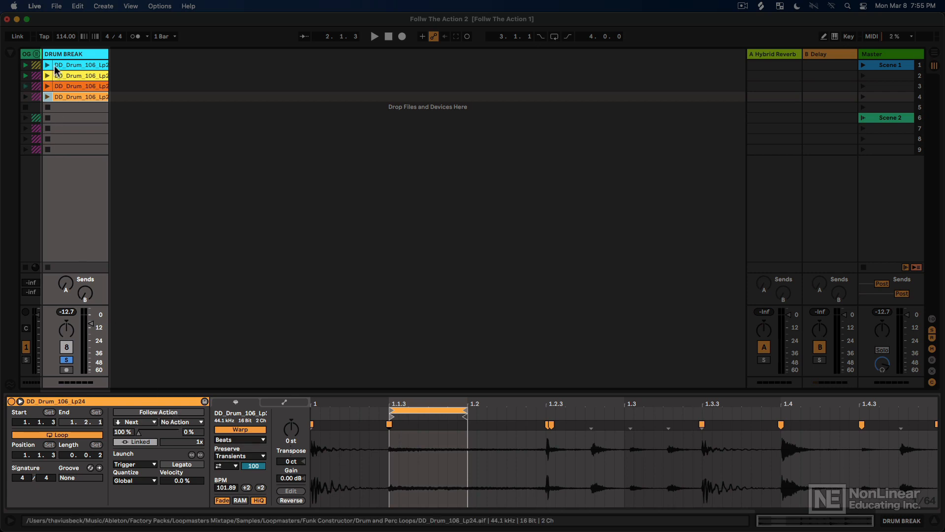
left_click(47, 65)
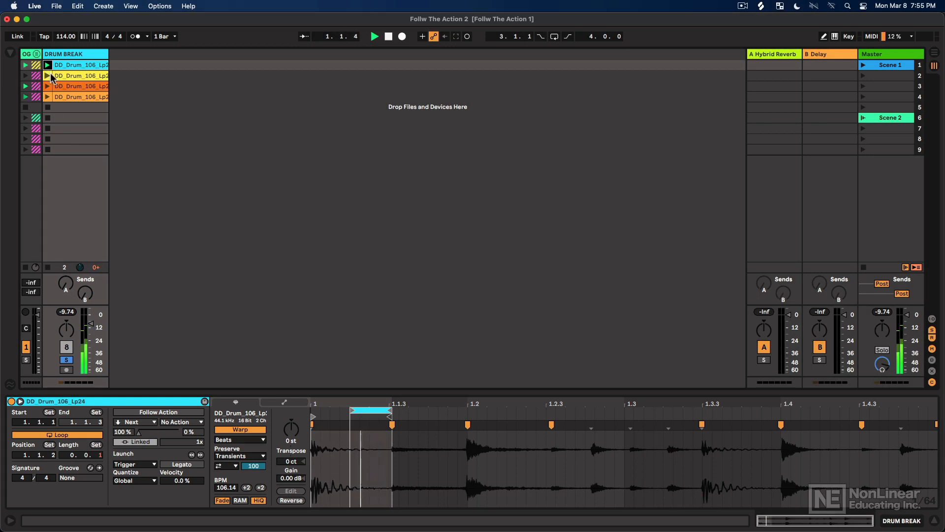
- Choose Next as Follow Action A for the four selected drum break clips
left_click(79, 85)
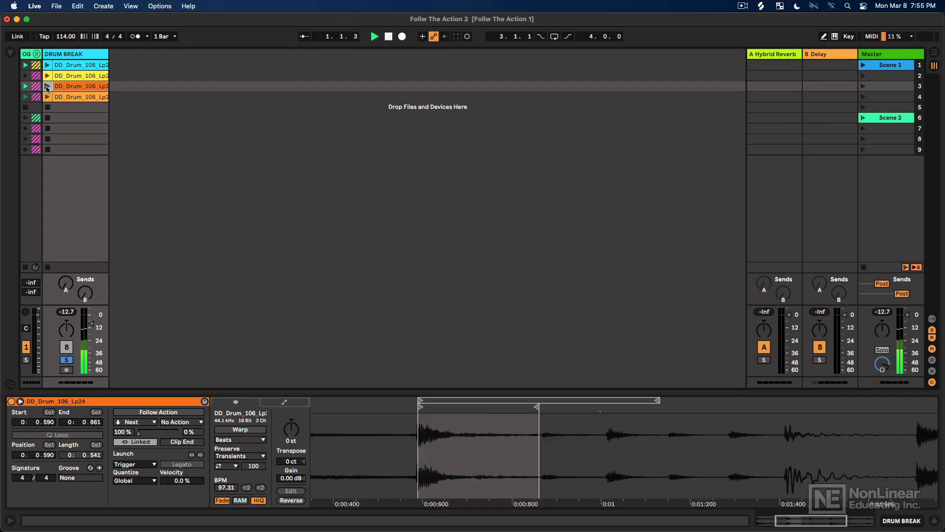
left_click(48, 96)
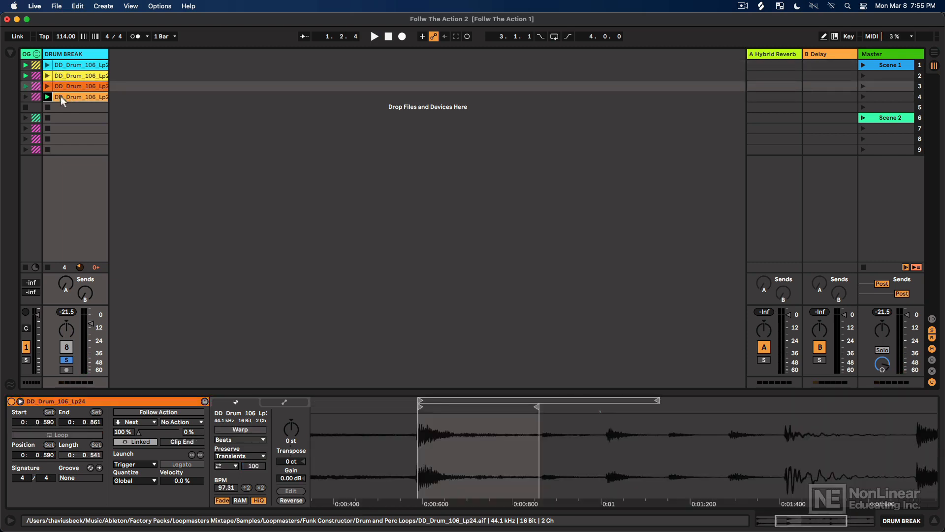
left_click(239, 429)
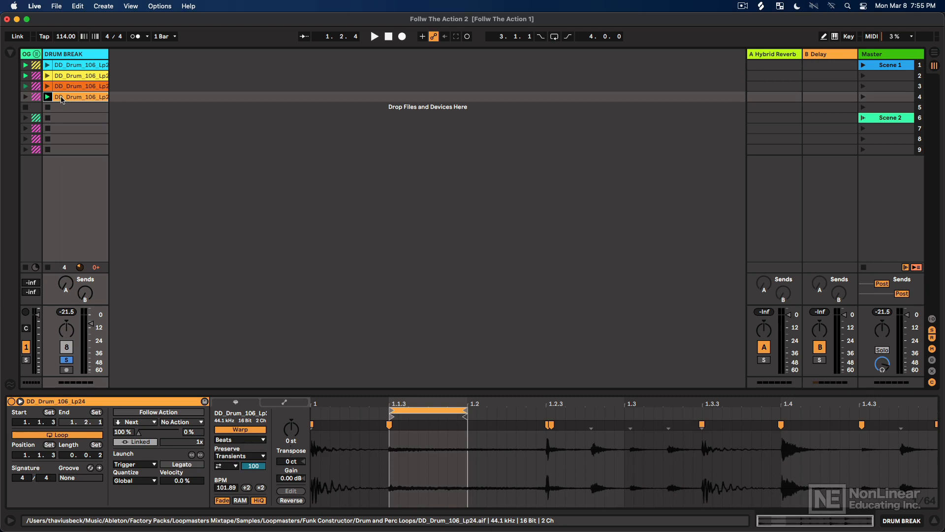
left_click(409, 443)
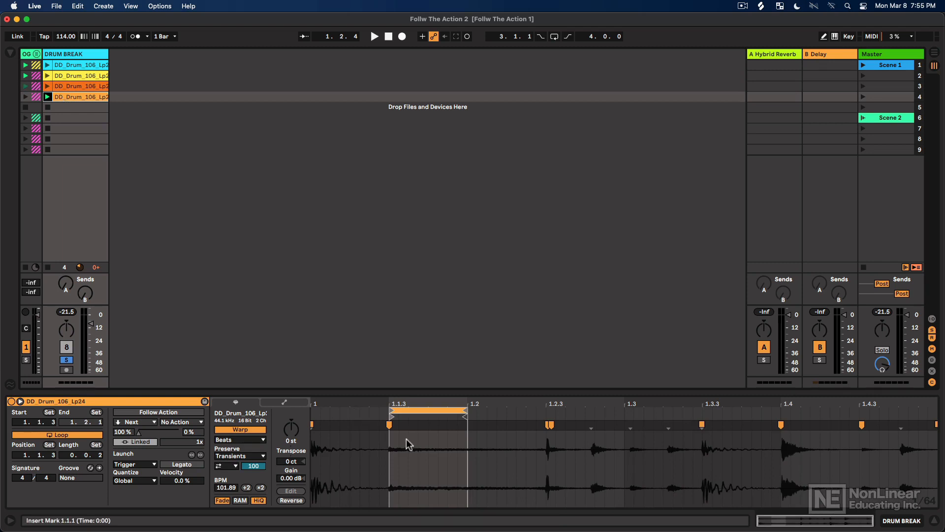
mouse_move(375, 469)
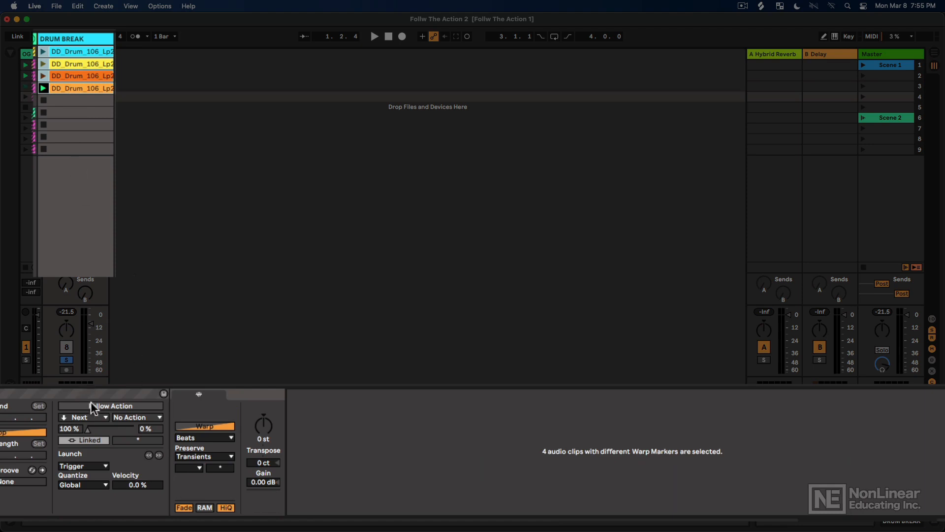
- Enable follow actions, unlink them from clip length with a 0.2.0 follow time, and reselect clip 1
left_click(111, 405)
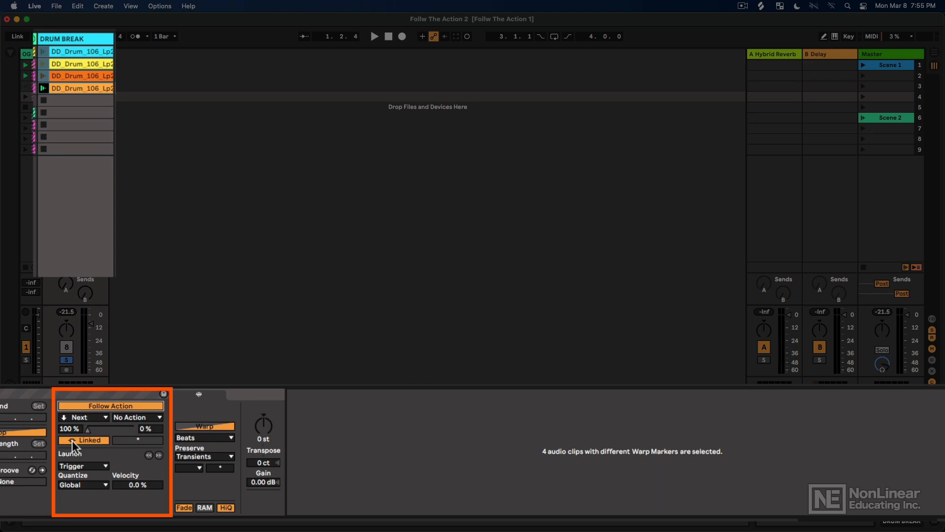
left_click(83, 440)
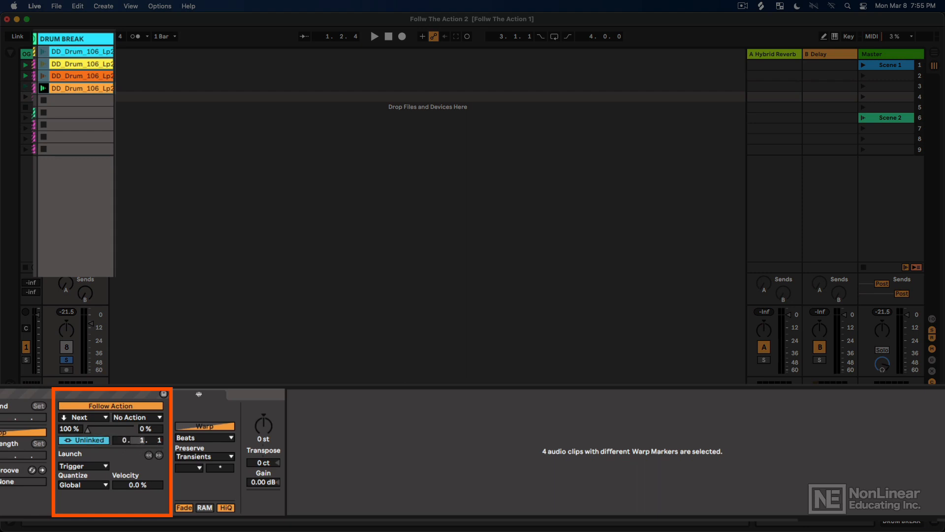
left_click(159, 455)
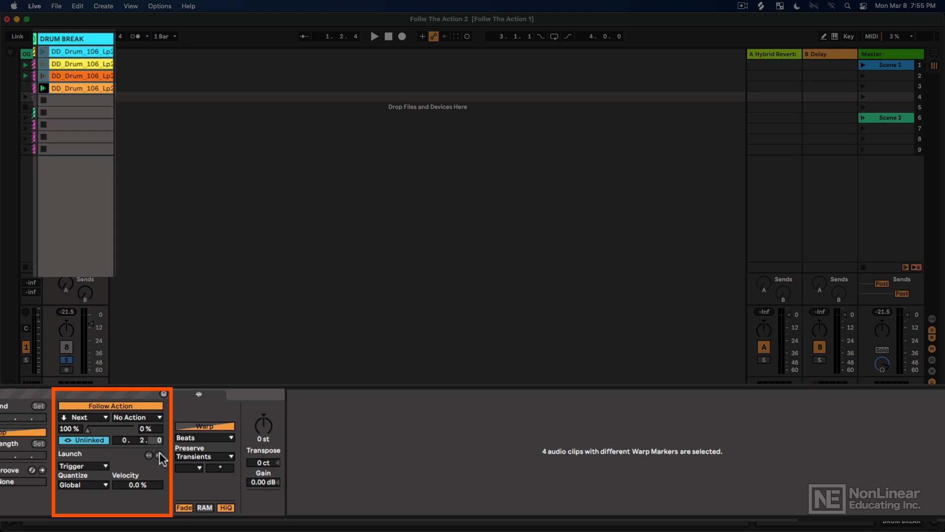
left_click(75, 100)
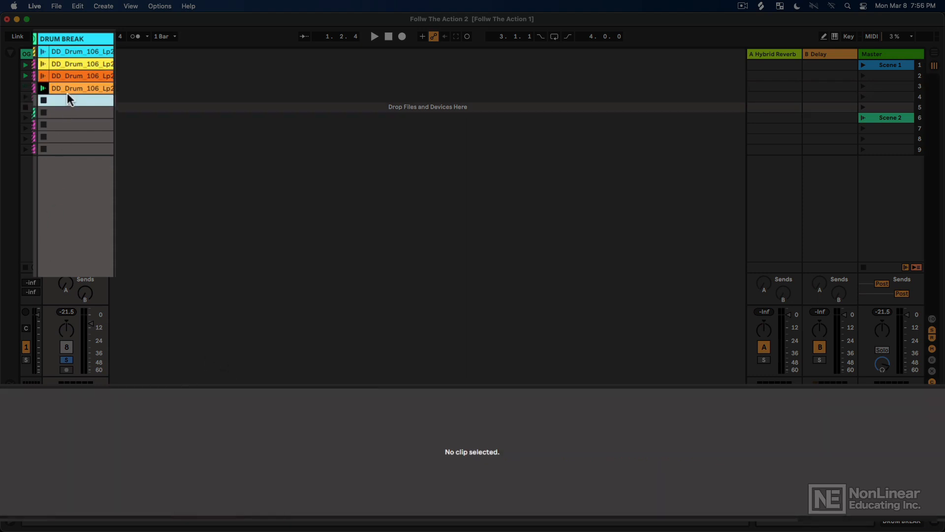
left_click(76, 51)
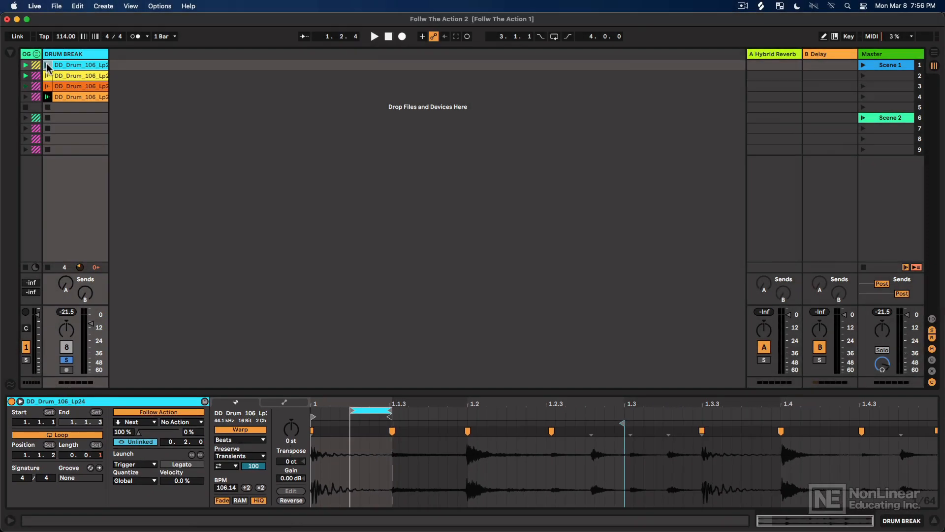
- Audition the chain and set all four clips' follow time to 0.1.0, trimming one loop to a single hit
left_click(375, 36)
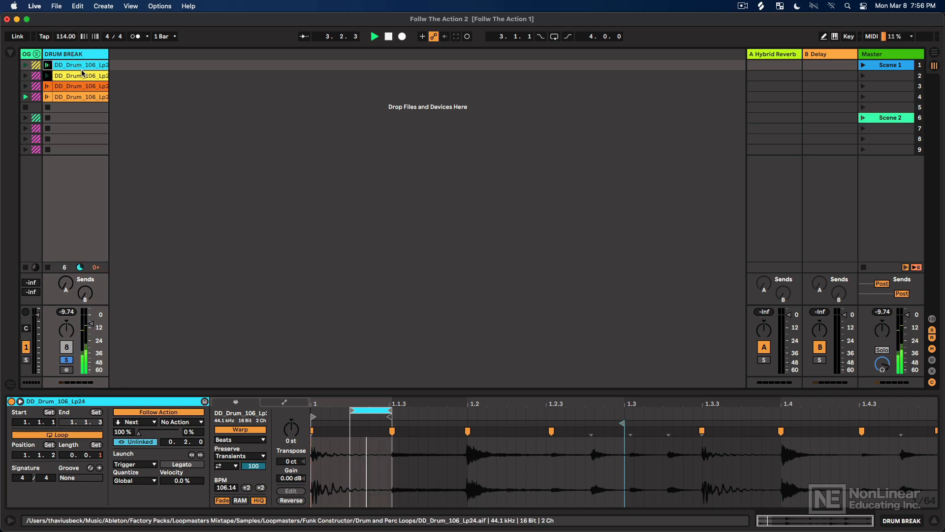
left_click(401, 37)
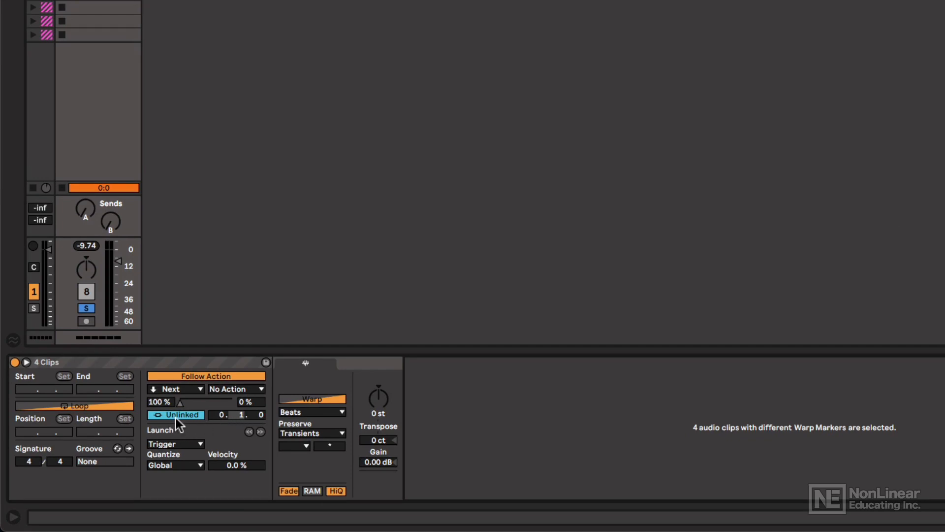
mouse_move(99, 141)
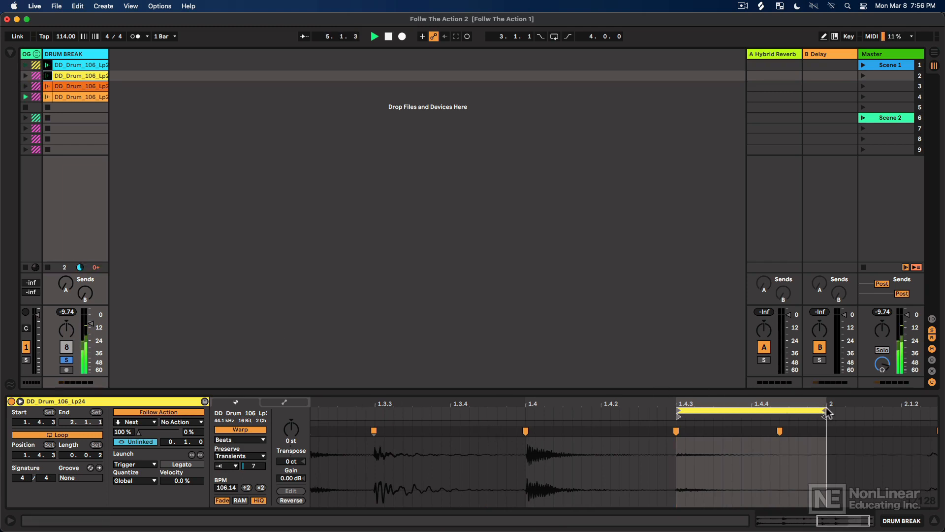
left_click(388, 37)
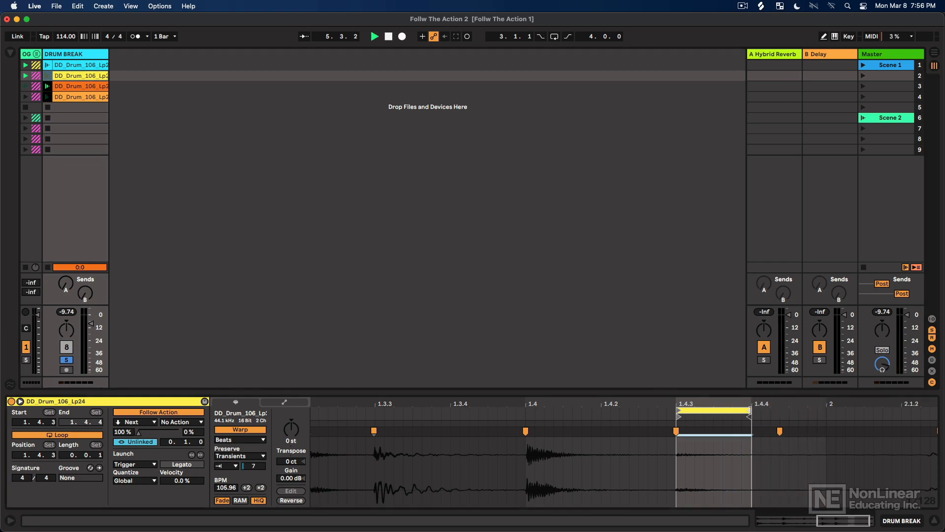
- Stop playback and review the fourth and third clips' settings
left_click(373, 37)
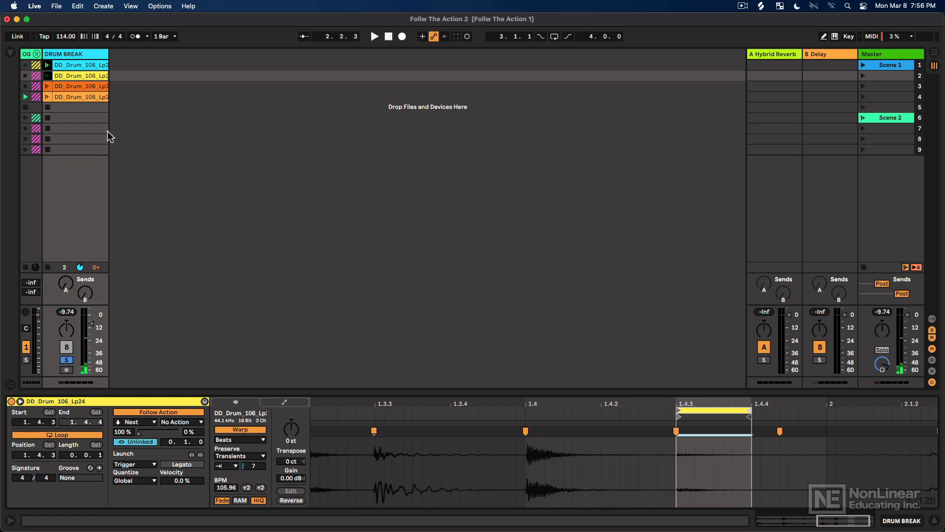
left_click(79, 96)
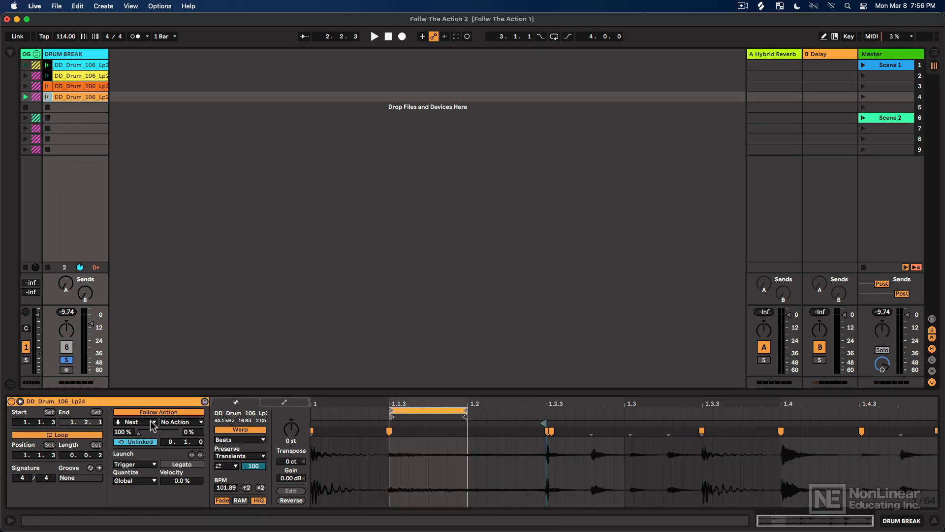
left_click(81, 86)
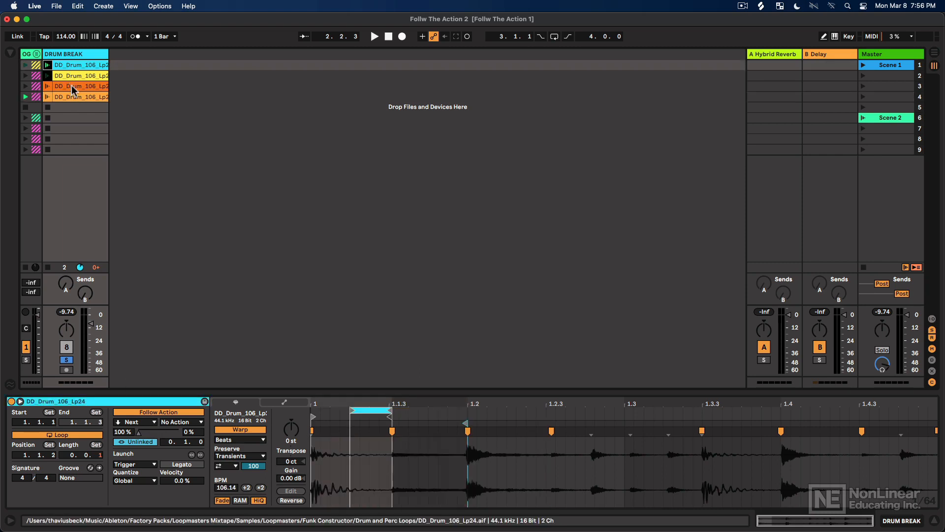
- Duplicate the four clips to eight with Cmd+D, re-enable Warp, and launch the first clip
left_click(76, 96)
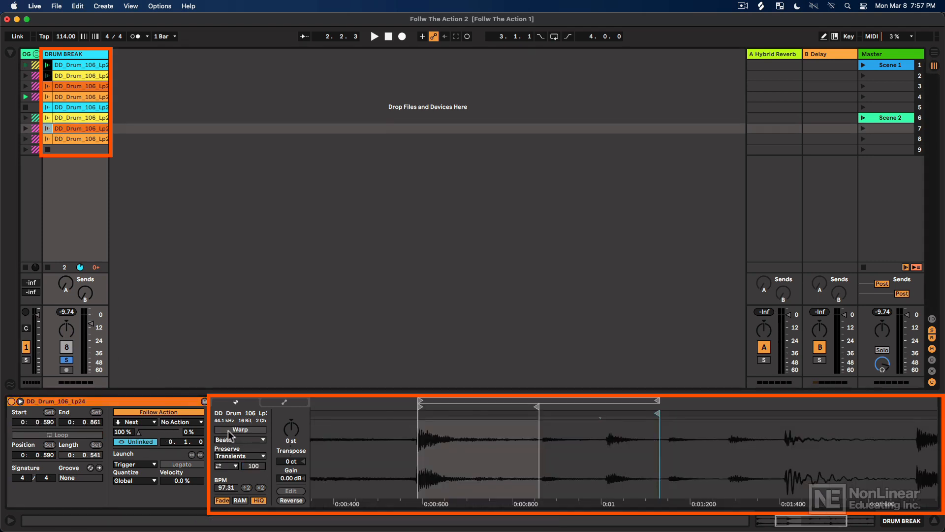
left_click(241, 430)
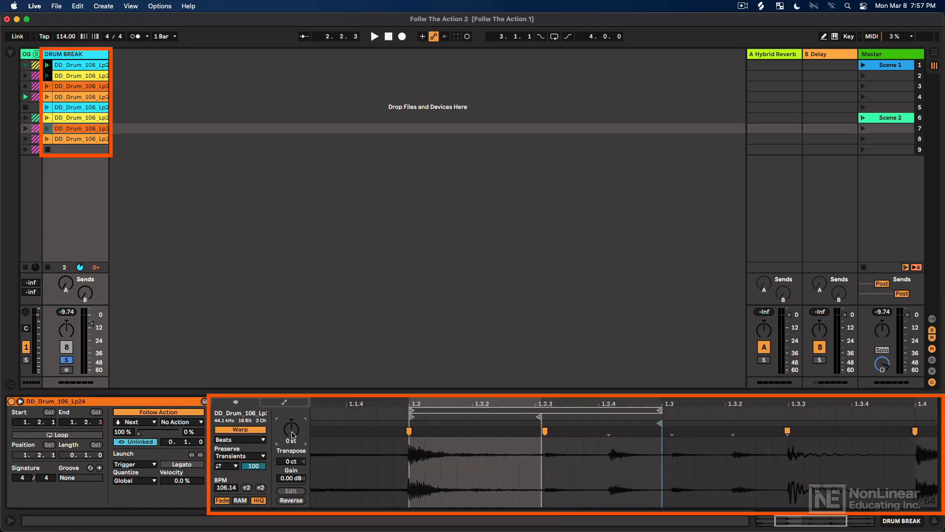
left_click(78, 139)
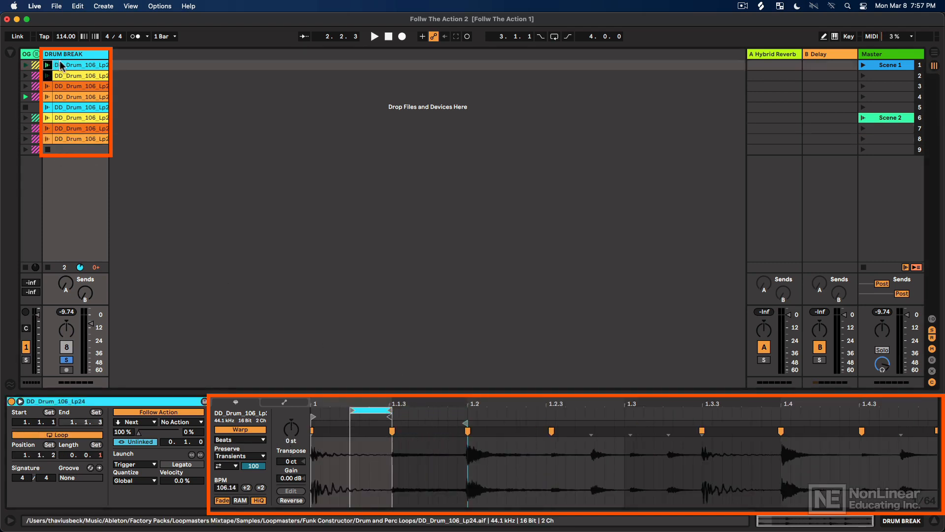
left_click(374, 37)
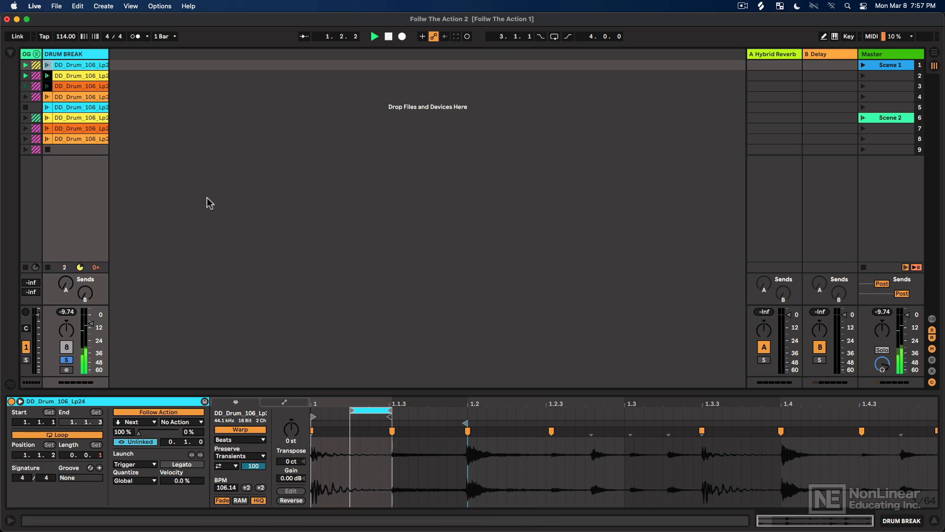